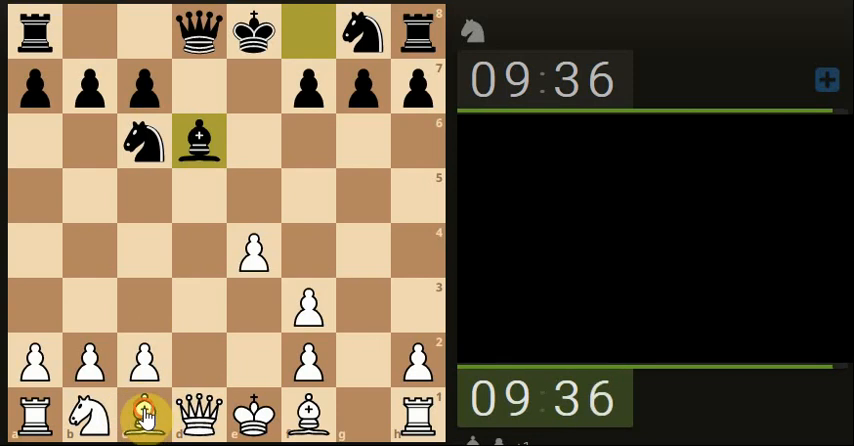
Step: Develop White's dark-squared bishop to e3 and continue with the next opening move
drag(144, 416, 252, 304)
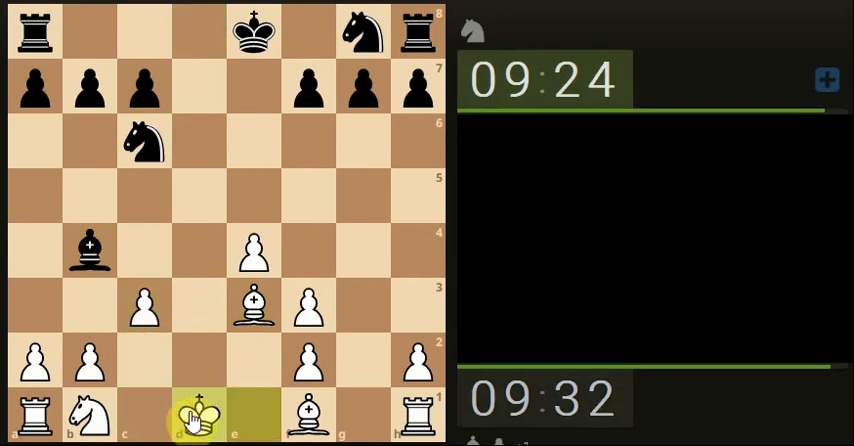
drag(88, 250, 198, 140)
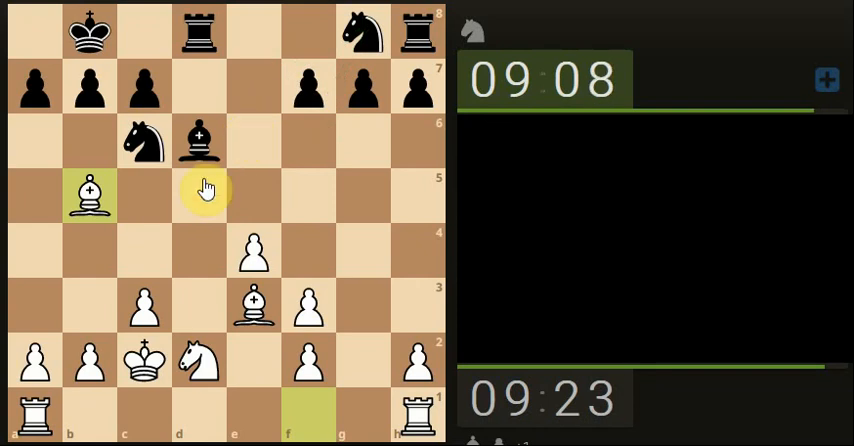
mouse_move(252, 108)
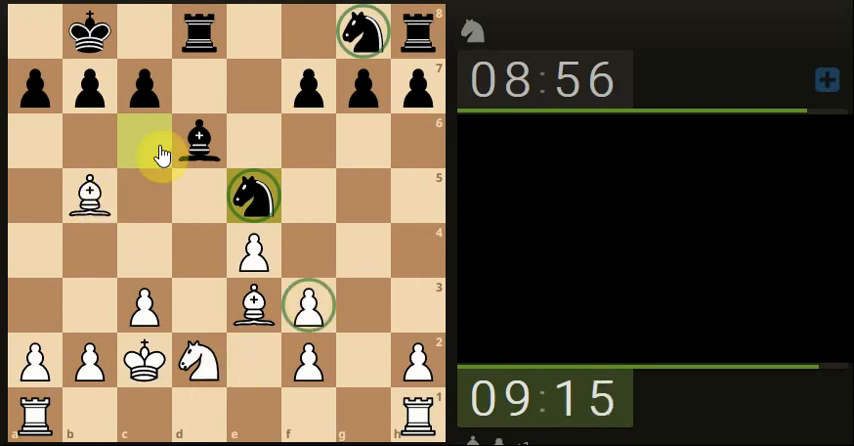
mouse_move(172, 216)
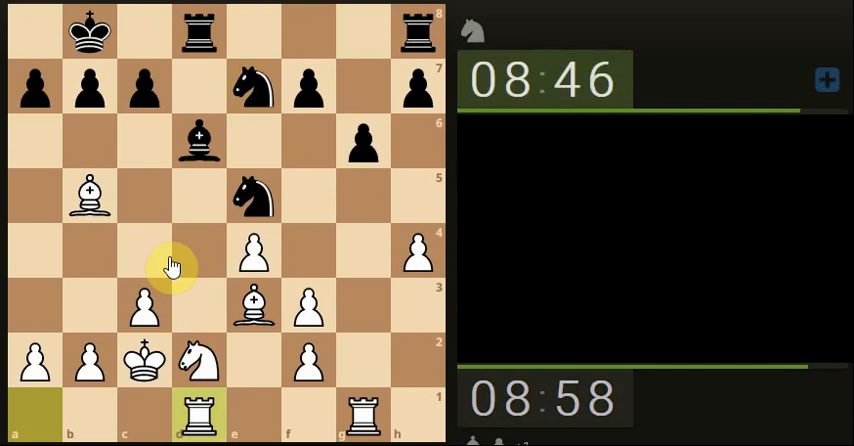
Step: Mark the f5 pressure with an arrow, clear it, then bring the bishop to d4 for the e5 trade
drag(252, 250, 308, 196)
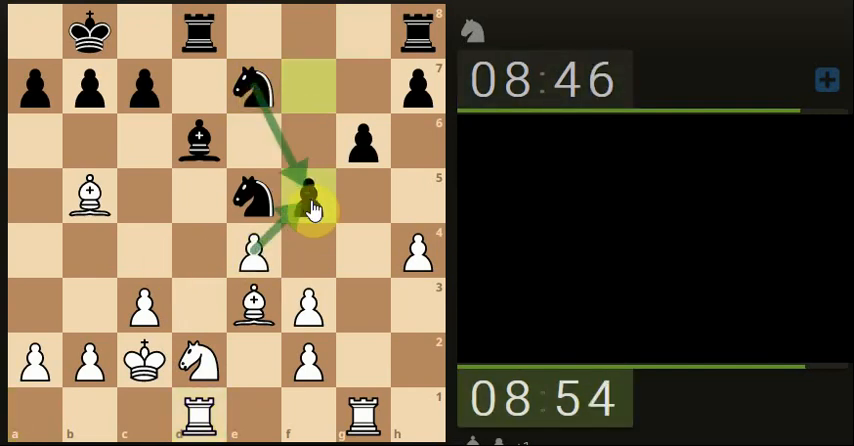
click(252, 306)
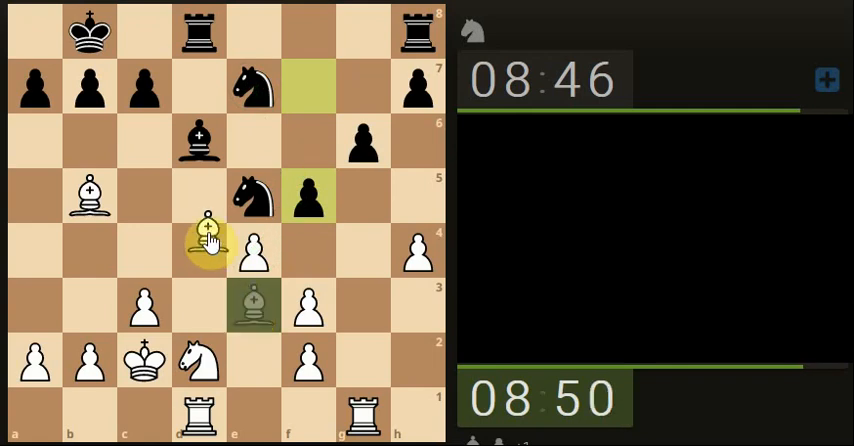
drag(204, 230, 90, 196)
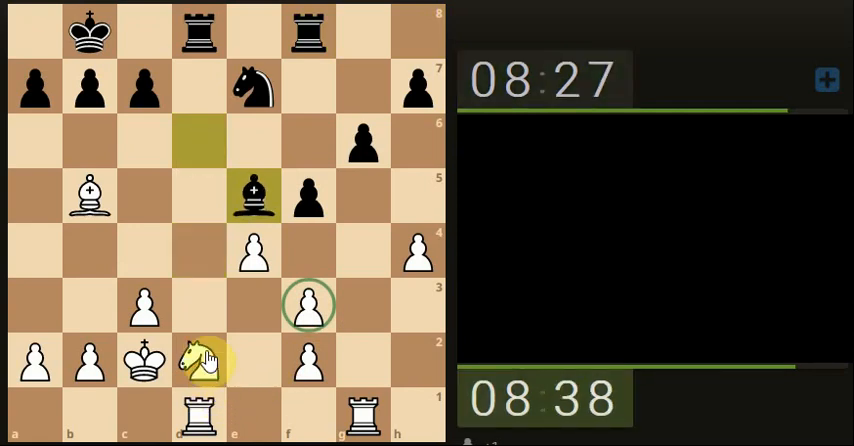
Step: Reroute the white knight from d2 to c4 and clear the board markings
drag(200, 360, 144, 252)
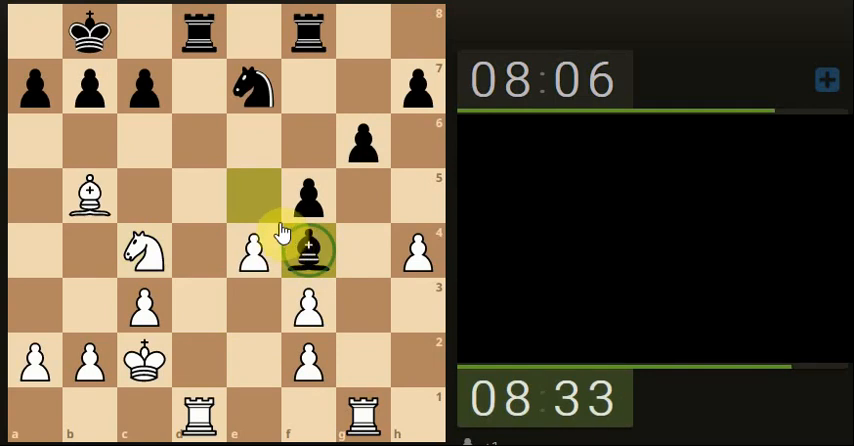
click(312, 250)
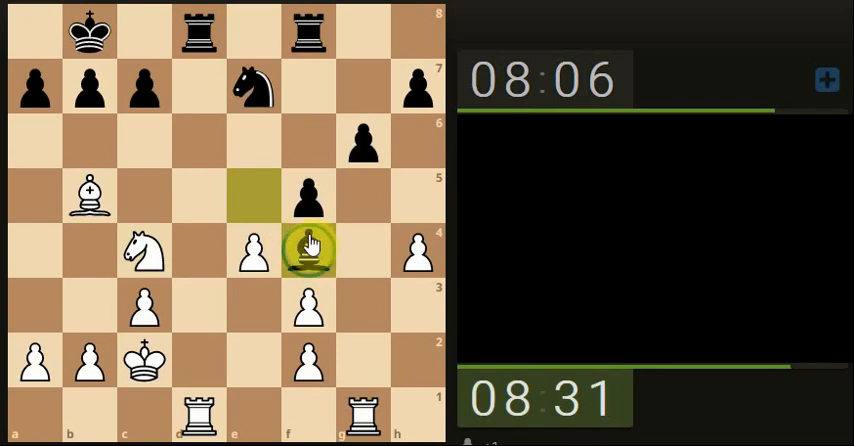
click(310, 250)
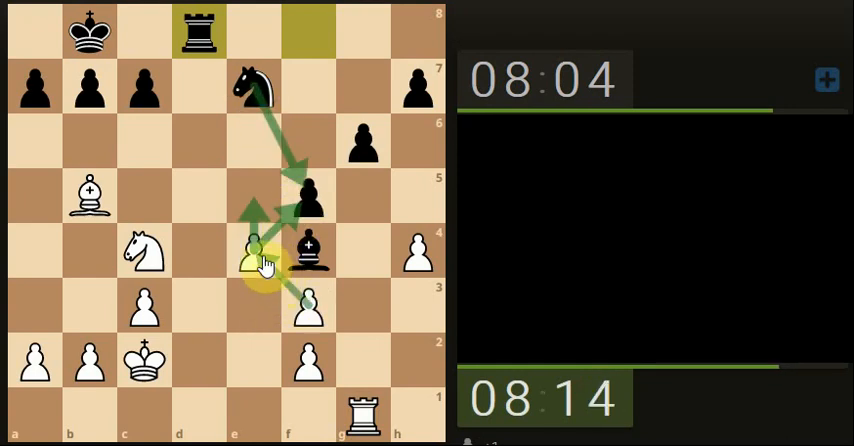
Step: Mark a planned pawn push, play White's move and capture on d7 with the bishop
drag(254, 250, 308, 308)
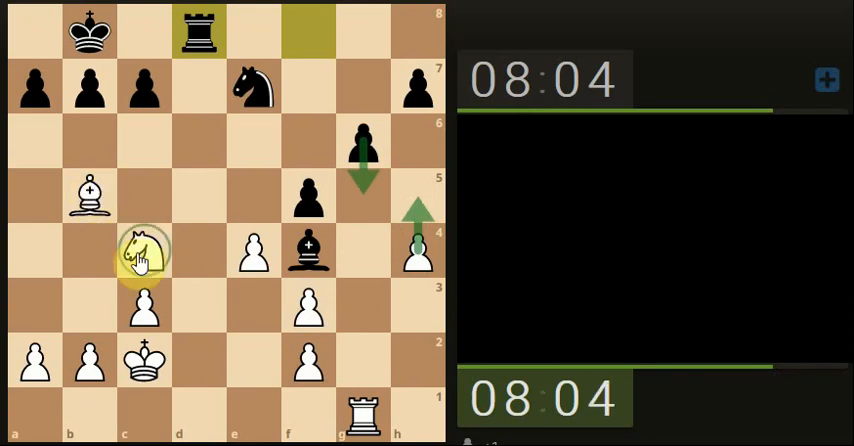
drag(144, 250, 256, 320)
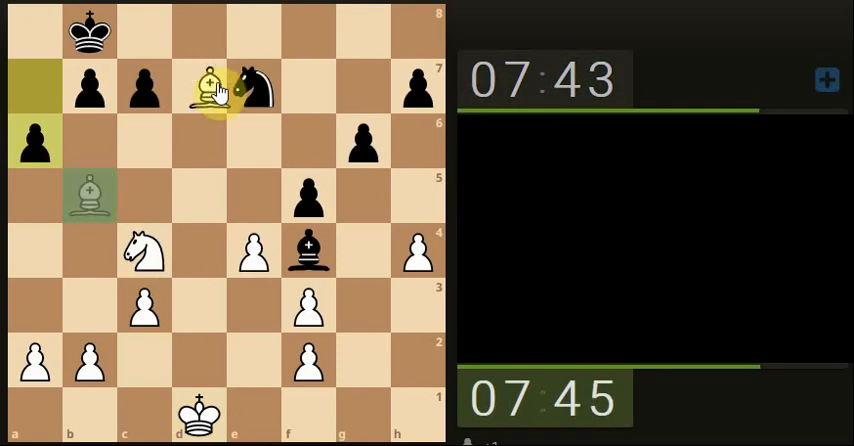
drag(204, 88, 284, 210)
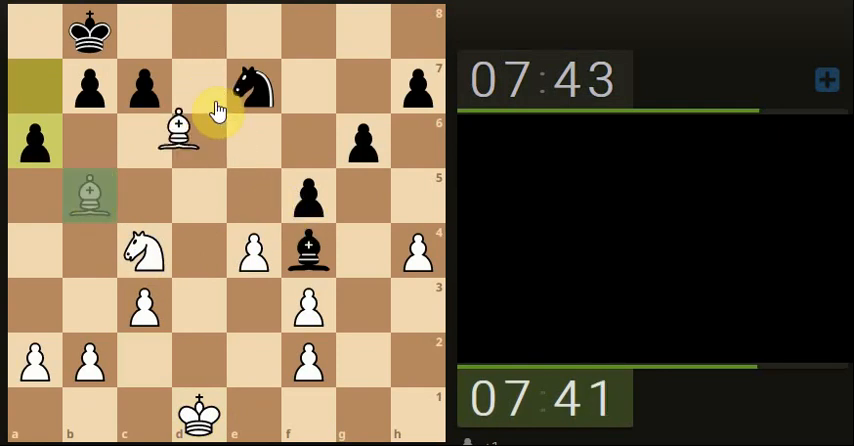
Step: Settle the white bishop from b5 onto d7 beside Black's e7 knight
drag(178, 132, 36, 250)
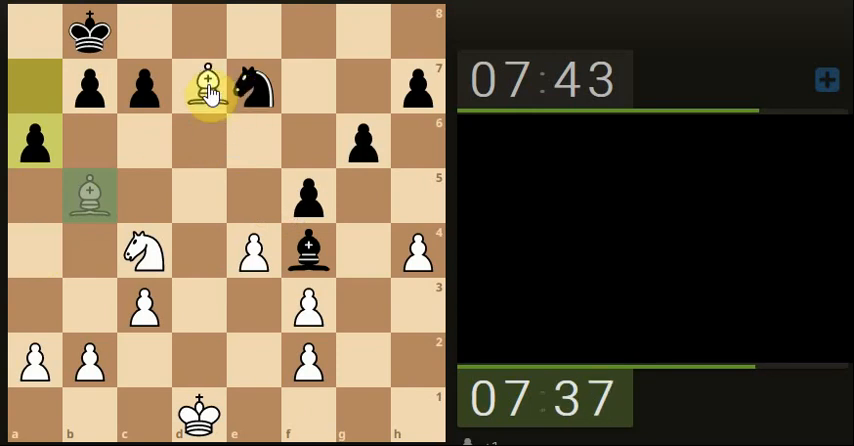
drag(88, 196, 200, 90)
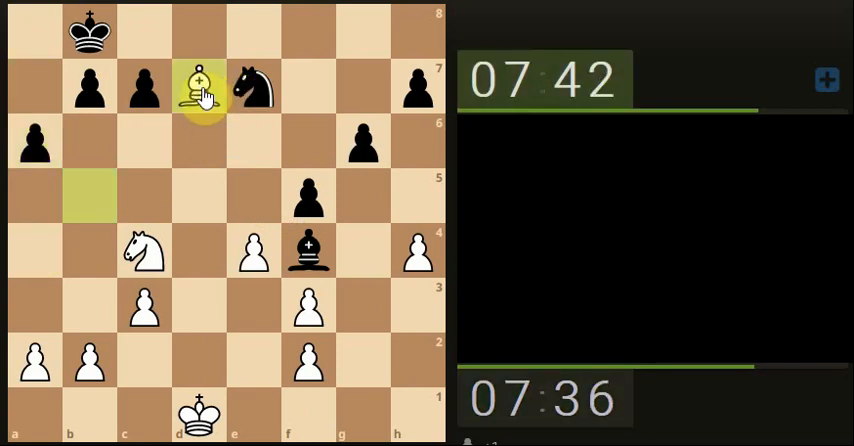
click(142, 256)
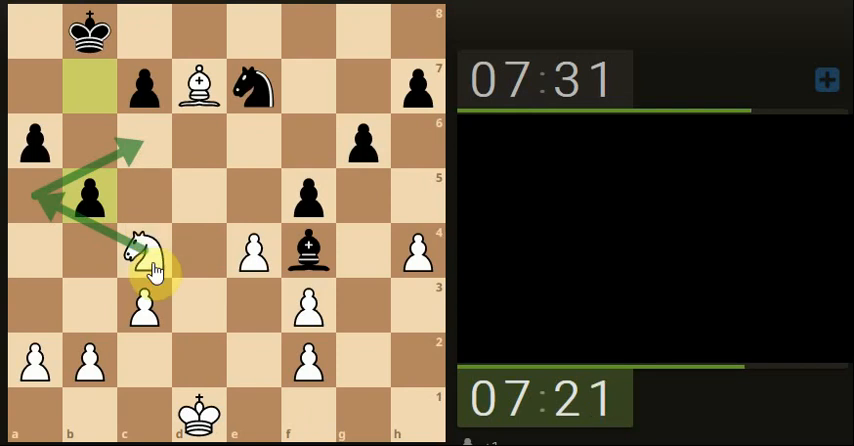
Step: Draw a further green arrow from a5 extending the knight's planned route
drag(144, 258, 260, 330)
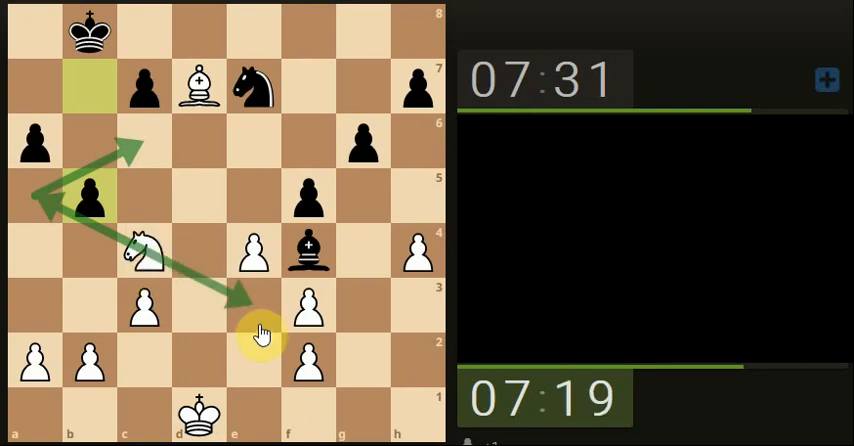
mouse_move(218, 212)
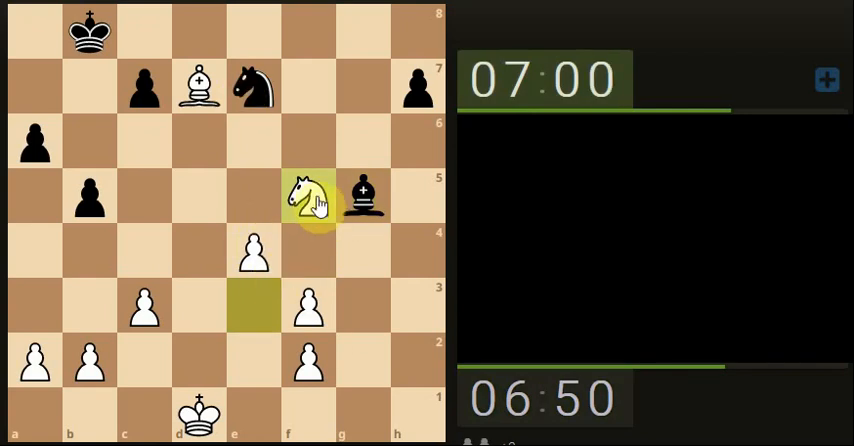
Step: Bring the white knight to f5 and pick up the e4 pawn for the next move
click(252, 254)
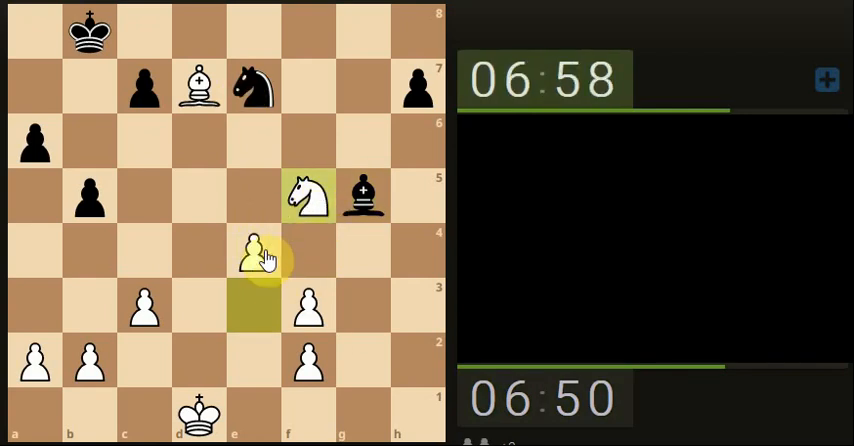
click(252, 254)
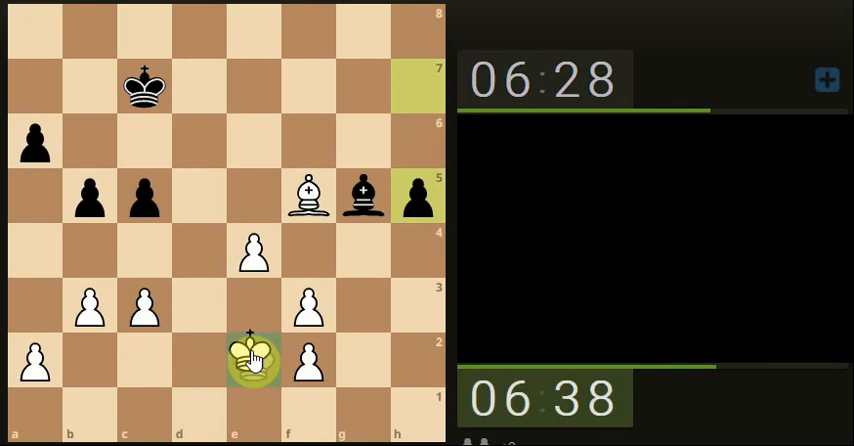
Step: Walk the white king to d3 and advance the c-pawn from c3 to c4
drag(252, 362, 198, 306)
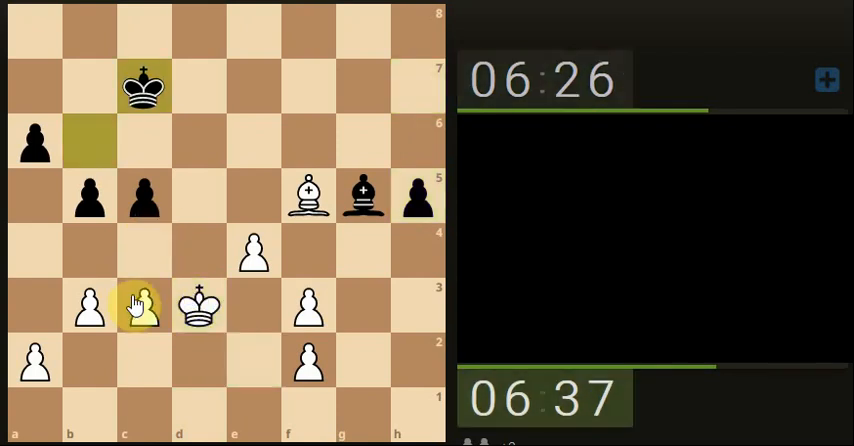
drag(144, 304, 144, 252)
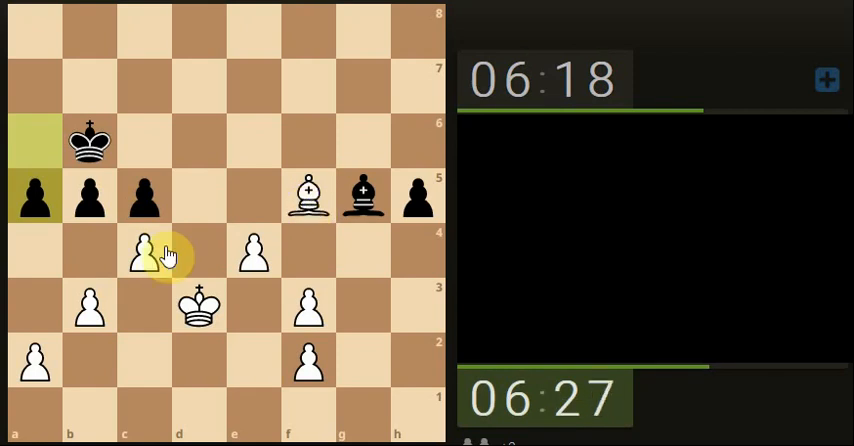
drag(144, 252, 88, 196)
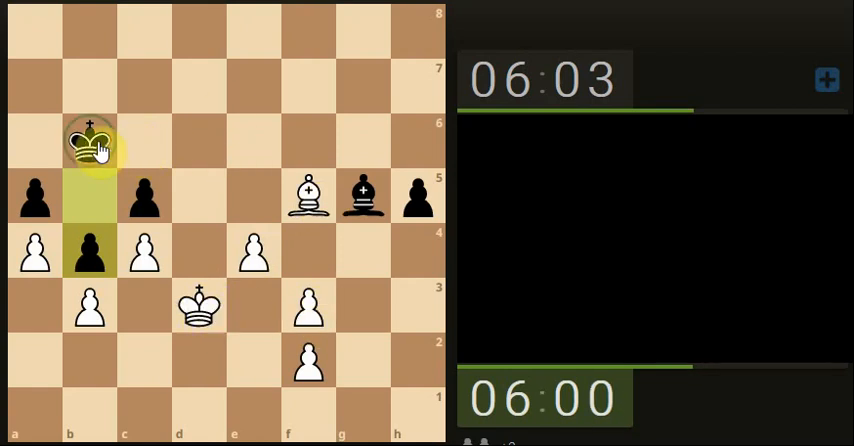
Step: Push the white a-pawn to a4 and mark the bishop's f5–g6 idea with an arrow
drag(90, 144, 198, 144)
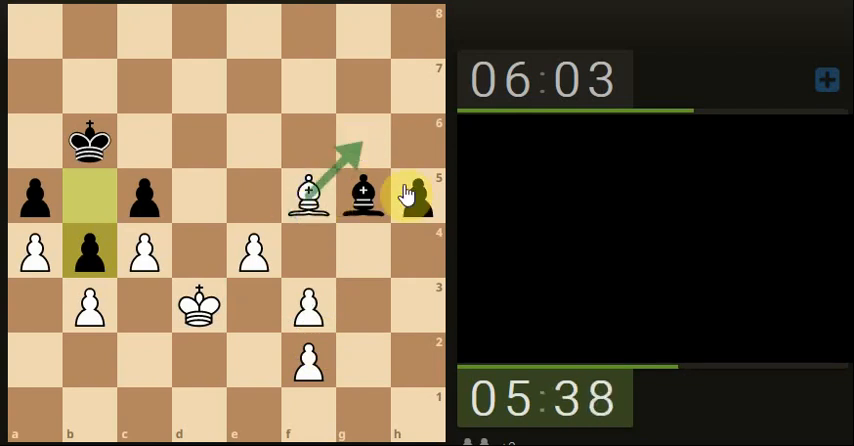
drag(416, 196, 416, 252)
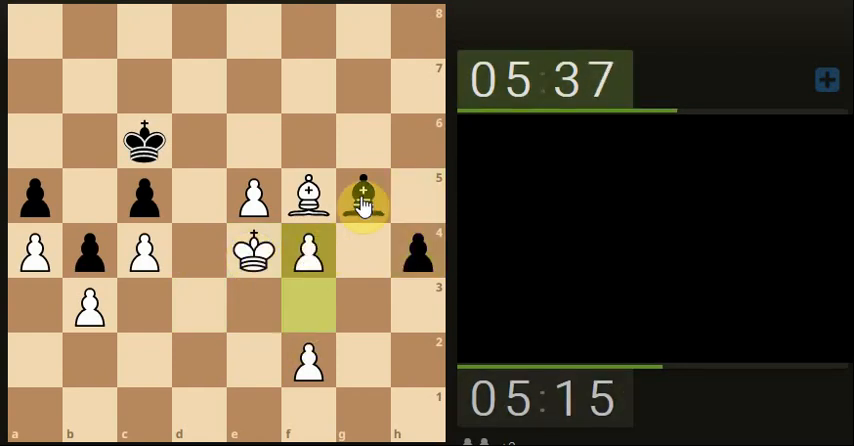
Step: Advance the white f-pawn from f3 to f4 beside the king on e4
drag(364, 196, 256, 92)
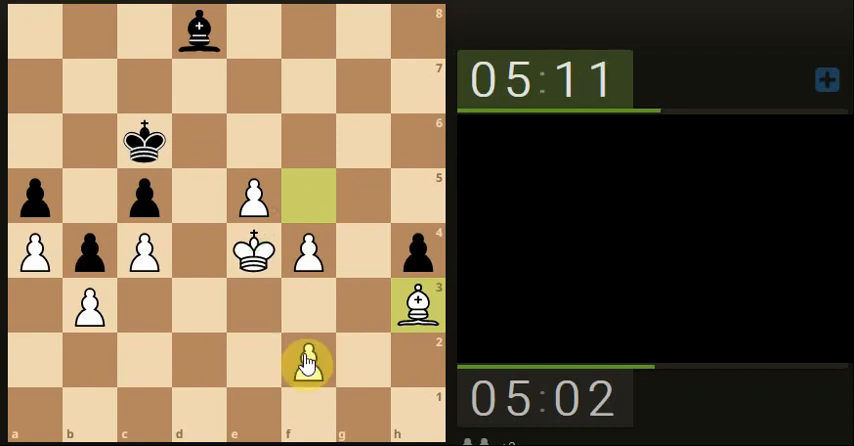
Step: Push White's f-pawn from f4 to f5 as Black's bishop comes to g5
drag(308, 360, 308, 252)
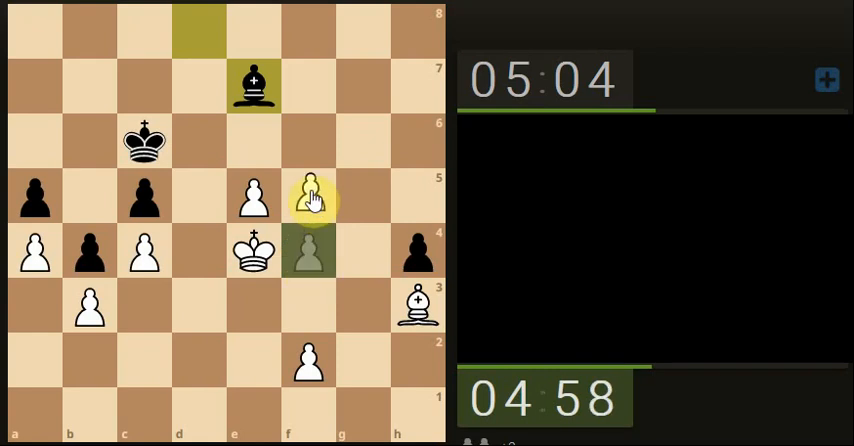
drag(308, 196, 252, 196)
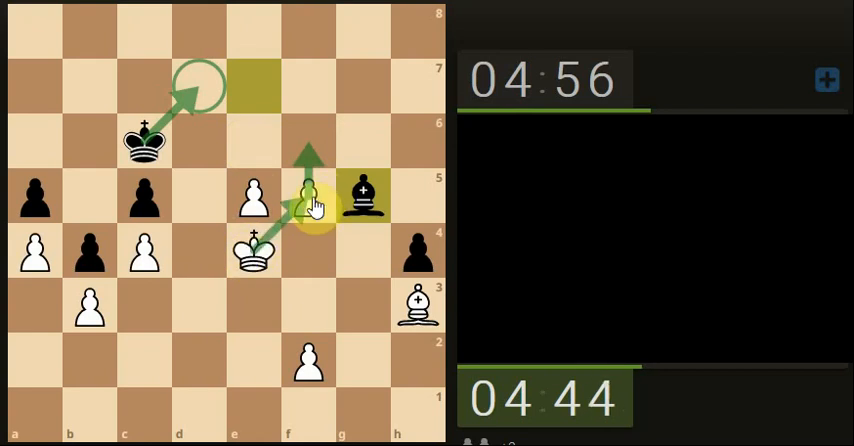
Step: Push the f-pawn to f6, bring White's king to f5 and the e-pawn to e6
drag(308, 196, 308, 142)
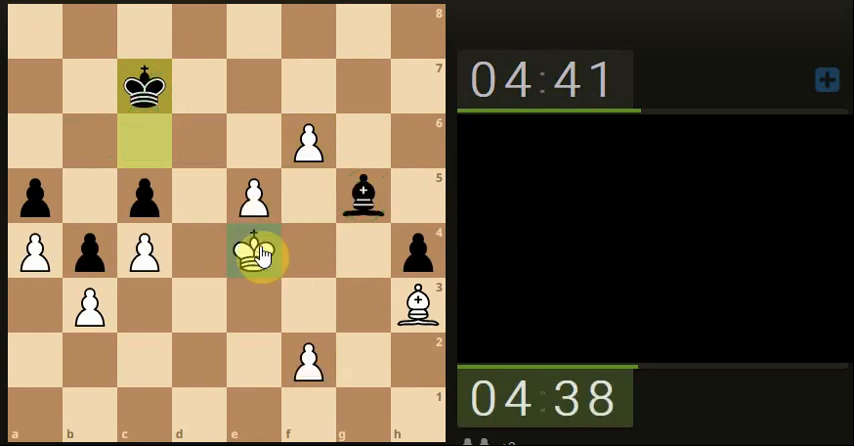
drag(254, 252, 254, 196)
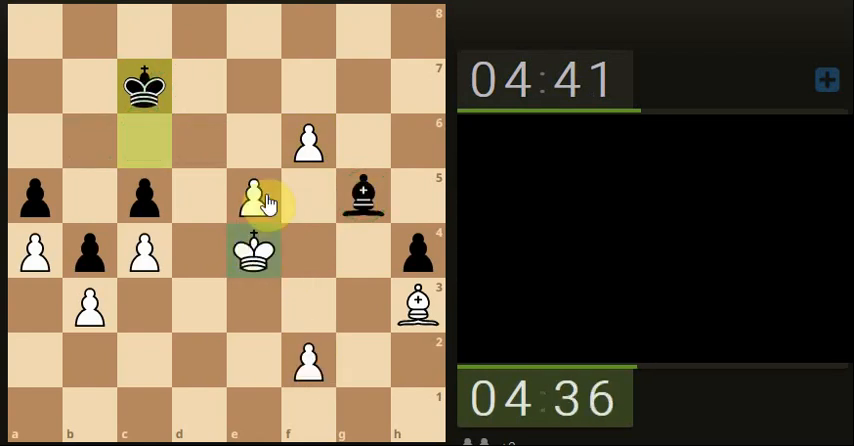
drag(252, 196, 252, 144)
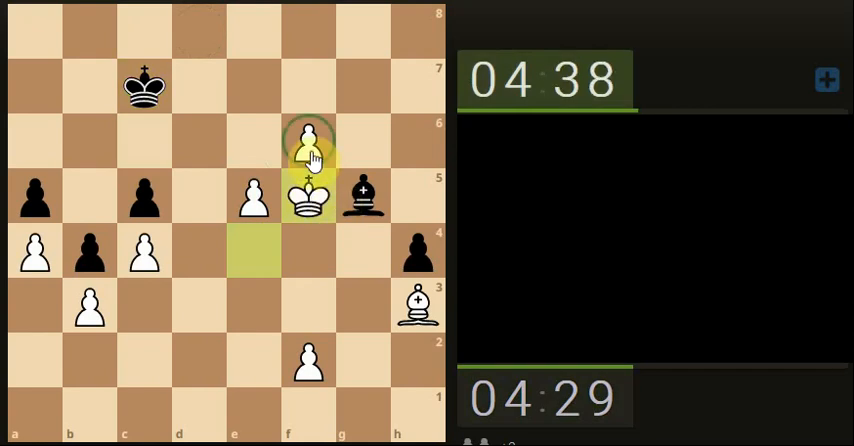
click(364, 194)
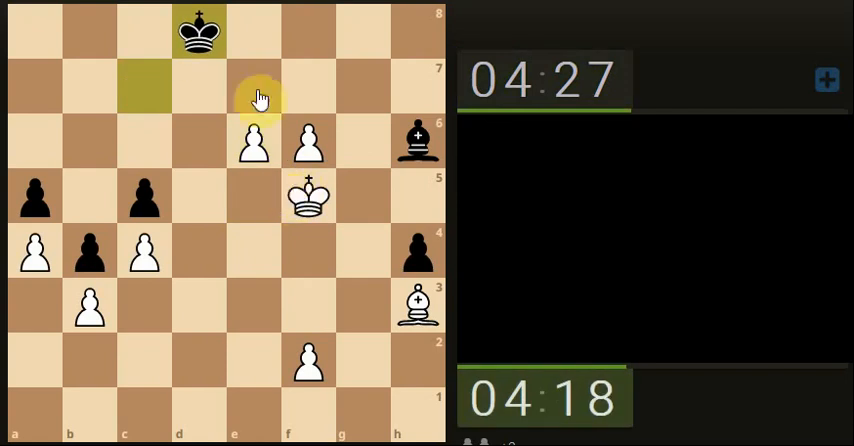
Step: Move White's king from f5 to g6 beside the pawns
drag(308, 198, 364, 140)
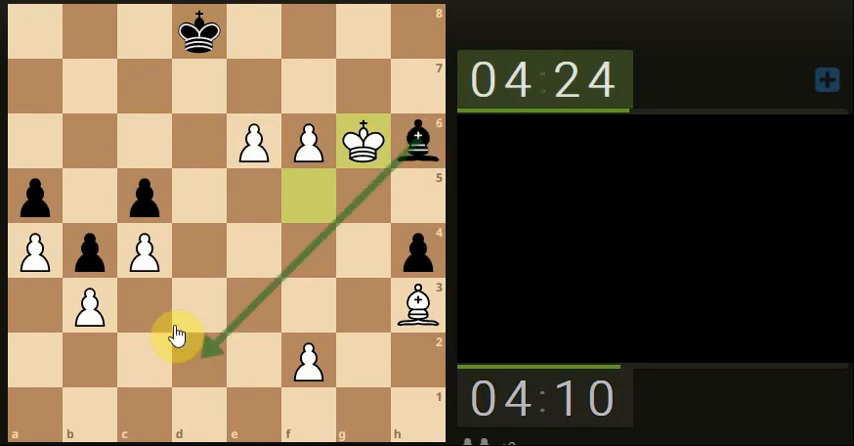
mouse_move(398, 196)
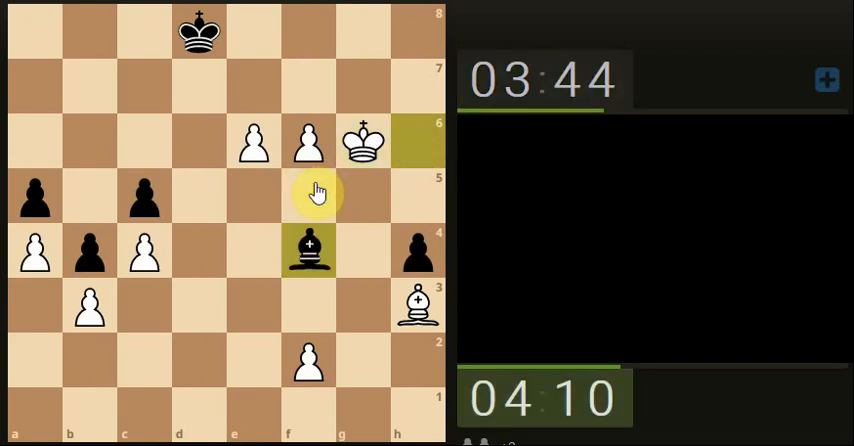
Step: Select squares around the white king and pawns while considering the continuation
click(308, 250)
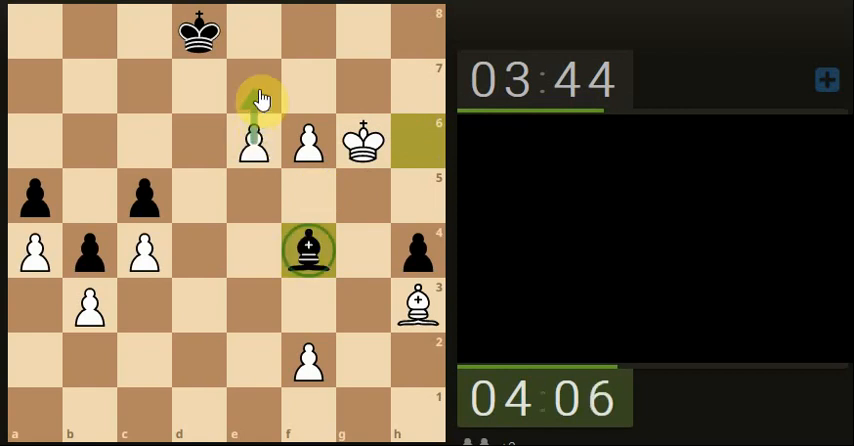
click(252, 32)
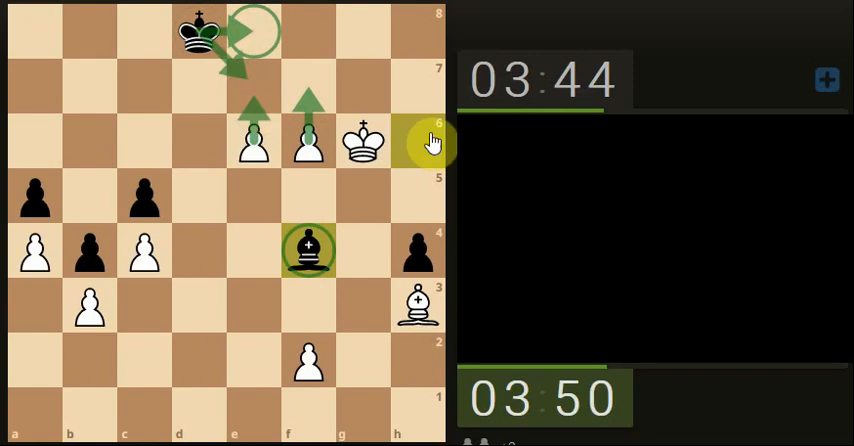
click(366, 84)
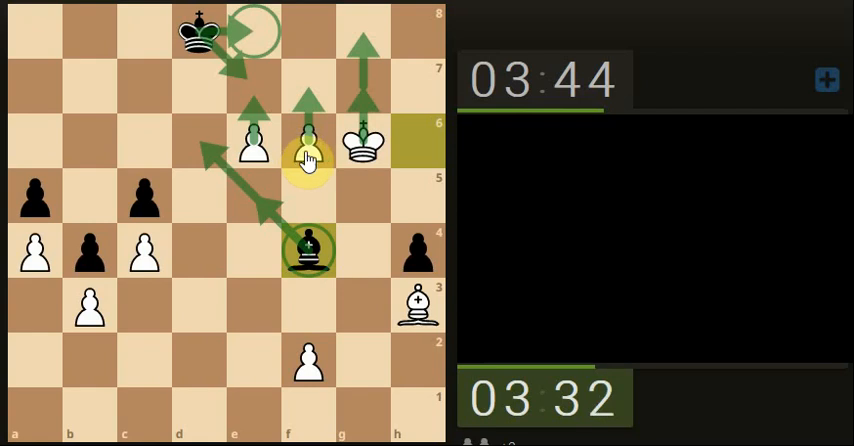
click(362, 144)
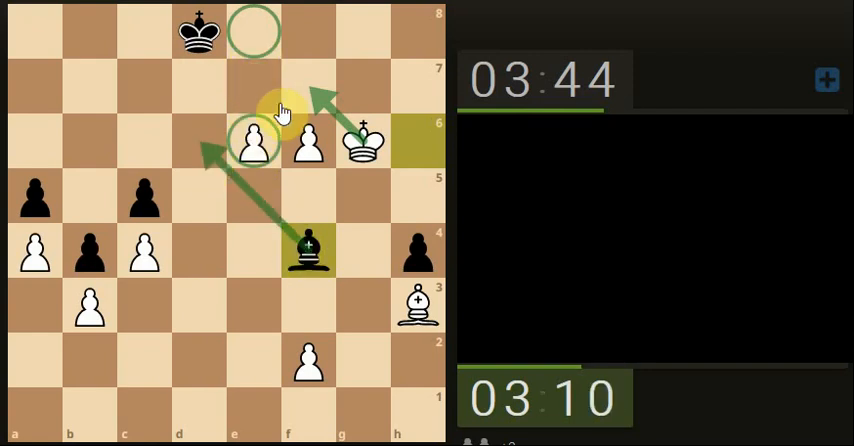
click(308, 144)
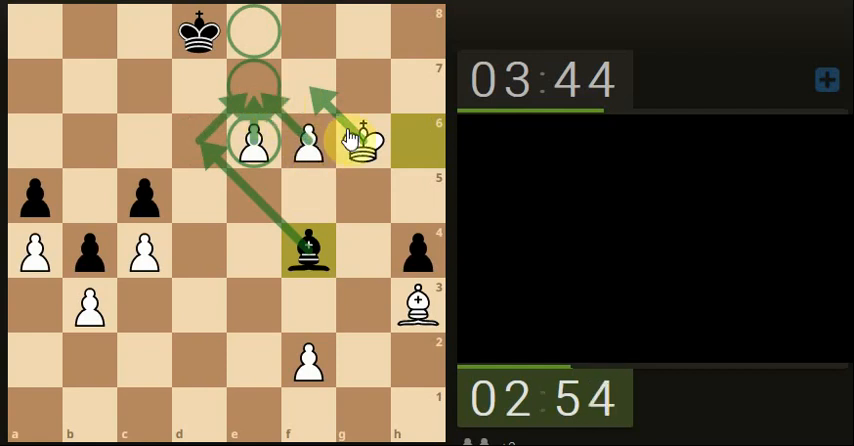
Step: Play Kf7, e7 with check, then recapture fxe7, prompting Black's resignation
drag(362, 142, 308, 86)
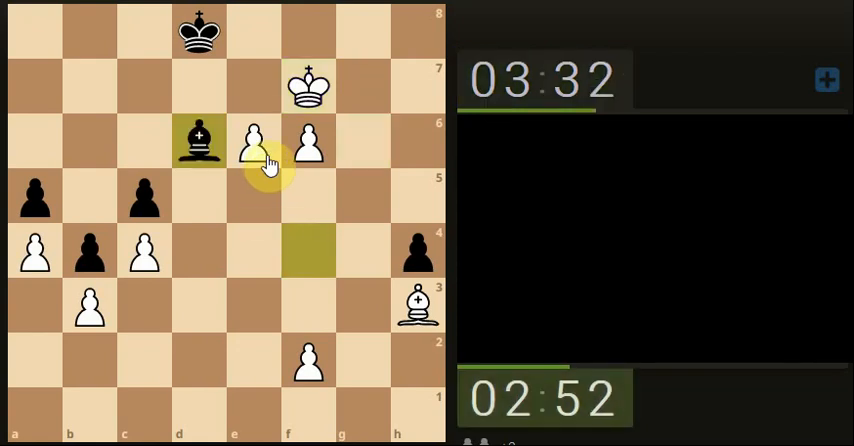
drag(254, 140, 254, 86)
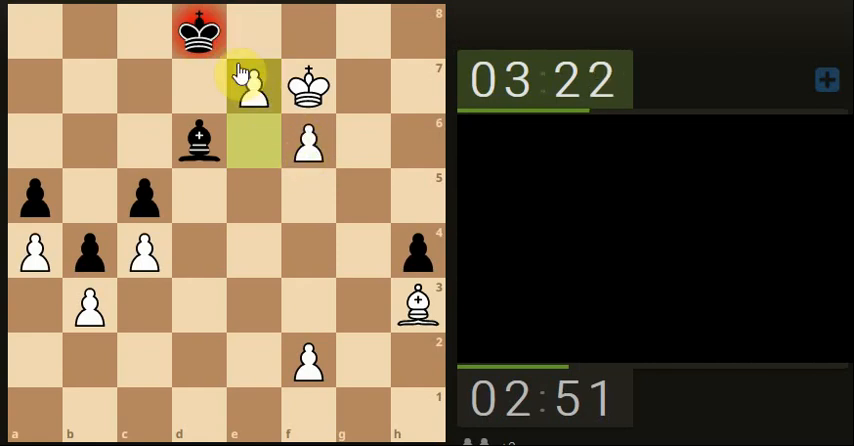
drag(250, 88, 304, 140)
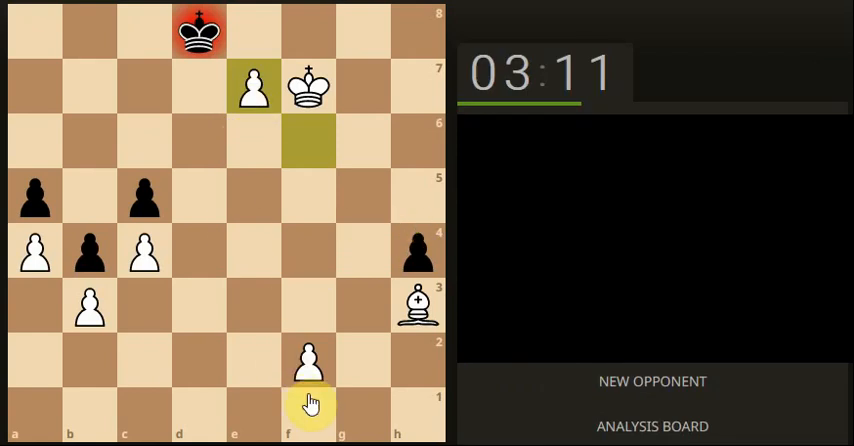
mouse_move(652, 424)
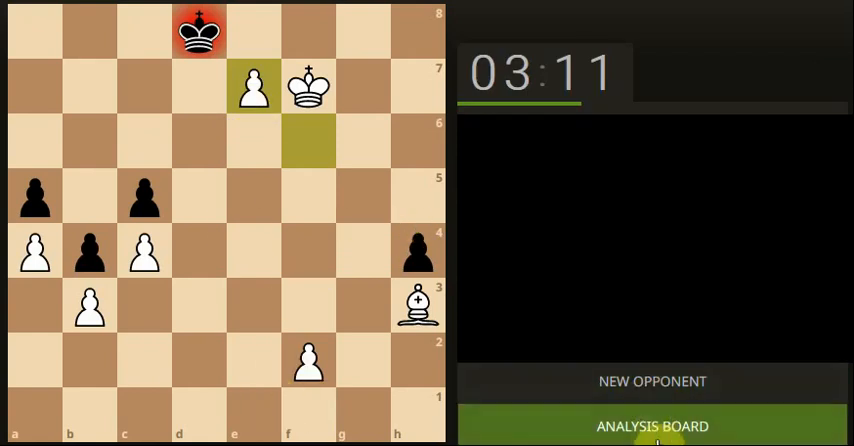
Step: Open the finished game on the analysis board with Stockfish evaluation
click(652, 424)
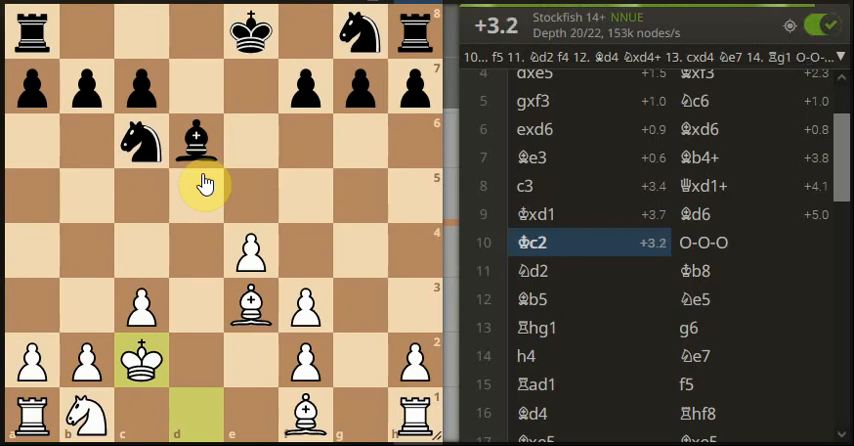
Step: Jump to Black's queenside castling and Kb8, then circle the a7 pawn
click(704, 242)
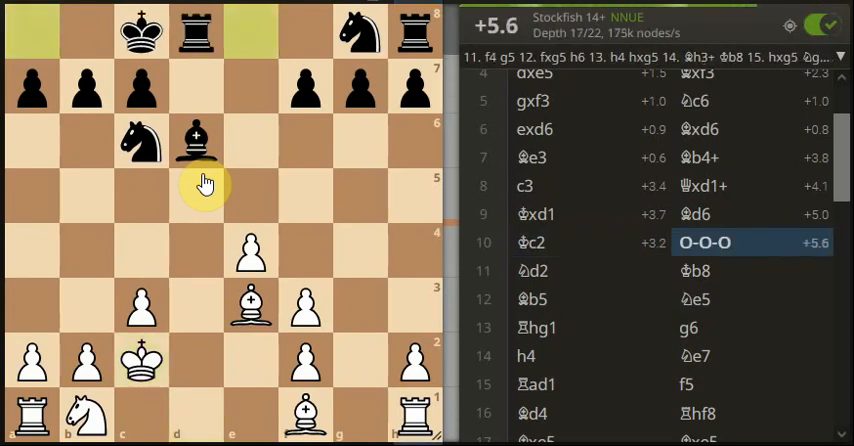
mouse_move(356, 148)
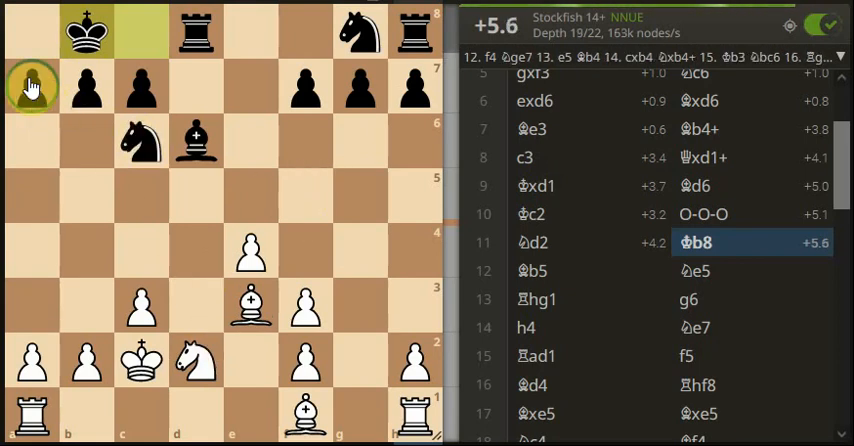
click(32, 86)
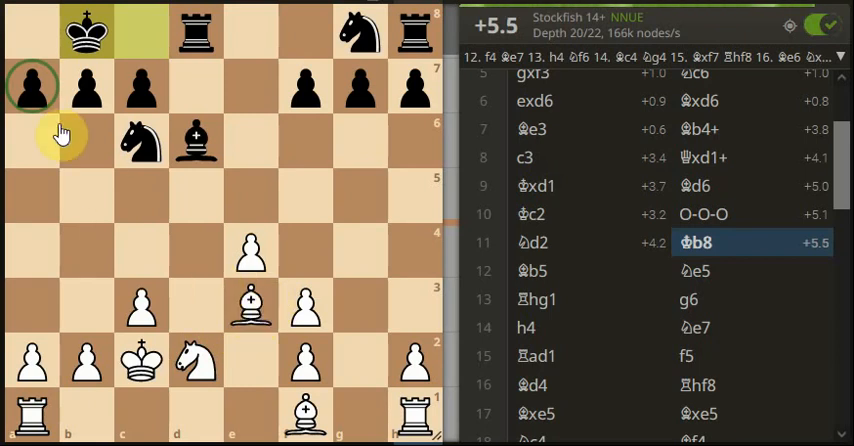
drag(30, 84, 252, 300)
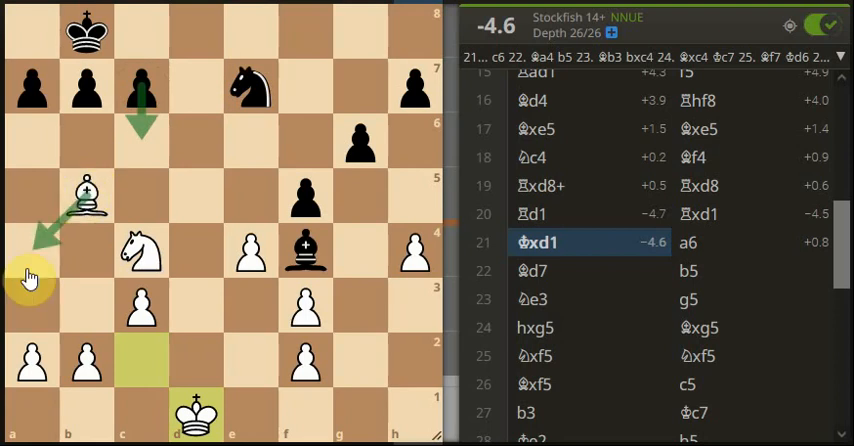
mouse_move(68, 178)
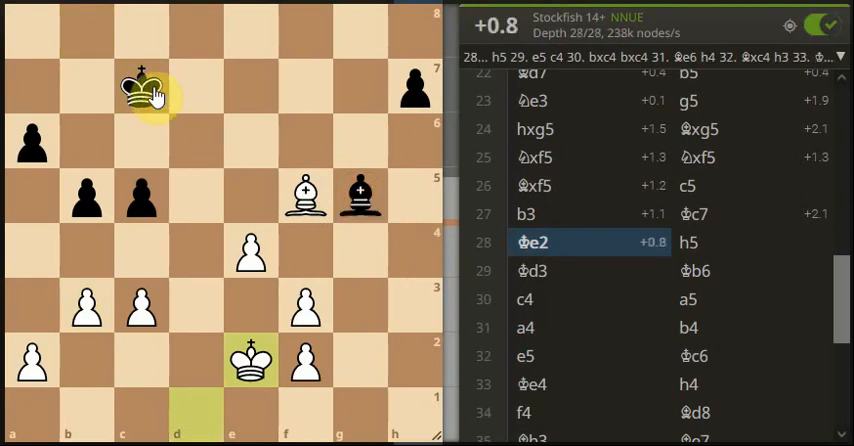
Step: Draw an arrow from Black's king toward White's bishop at move 28 Ke2
drag(148, 90, 282, 190)
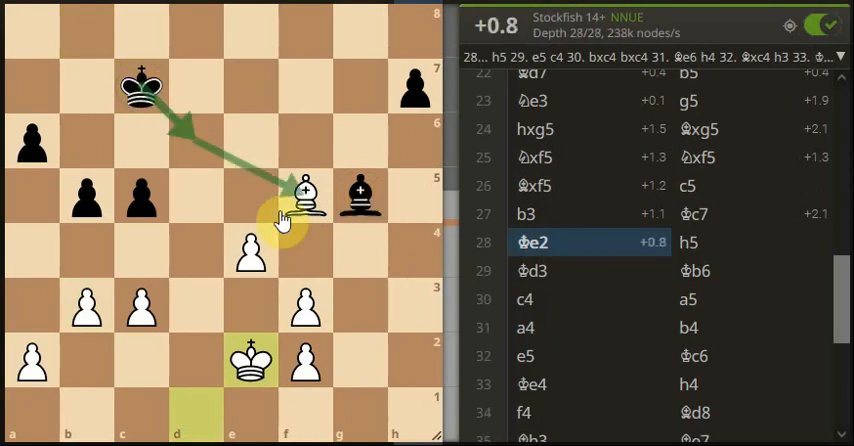